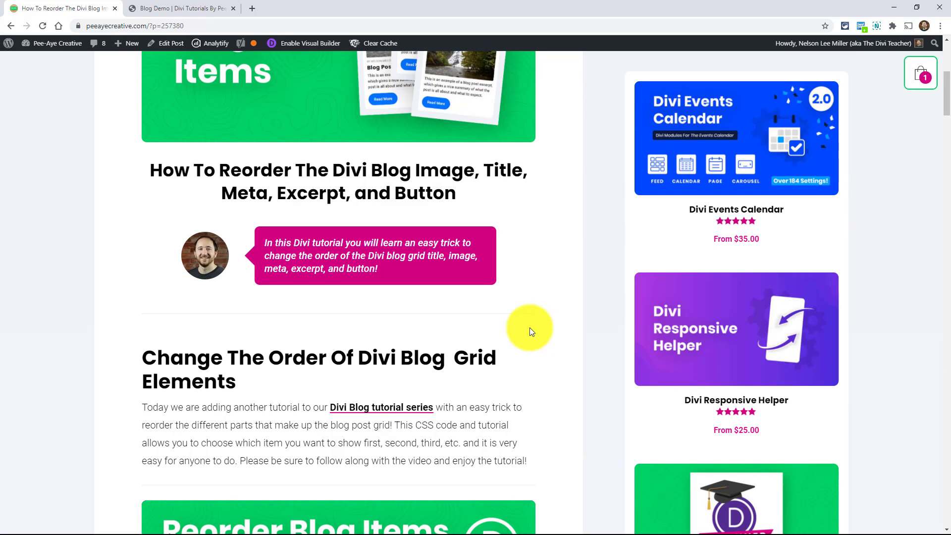
{"action": "mouse_move", "coordinate": [547, 351]}
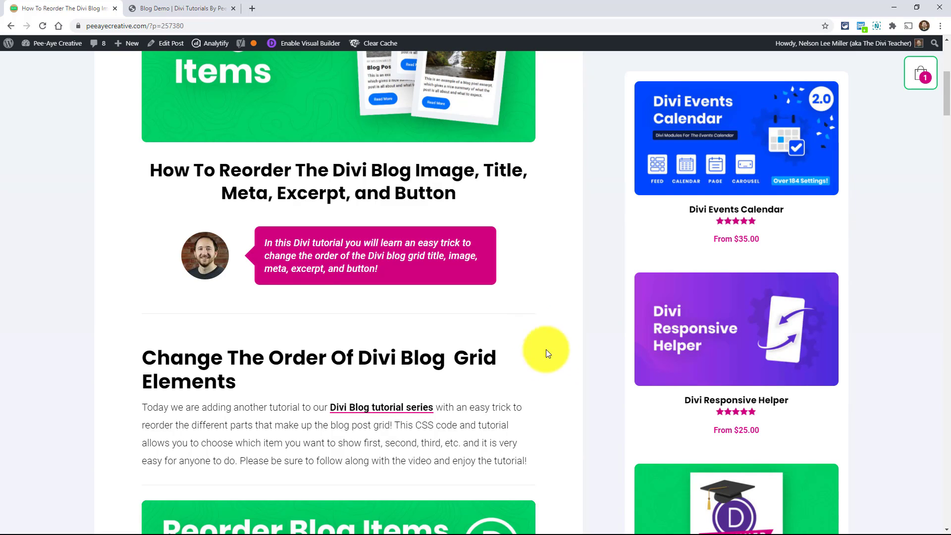
Scroll the tutorial past the setup and custom class sections to the CSS snippet block
{"action": "scroll", "scroll_direction": "down", "scroll_amount": 3}
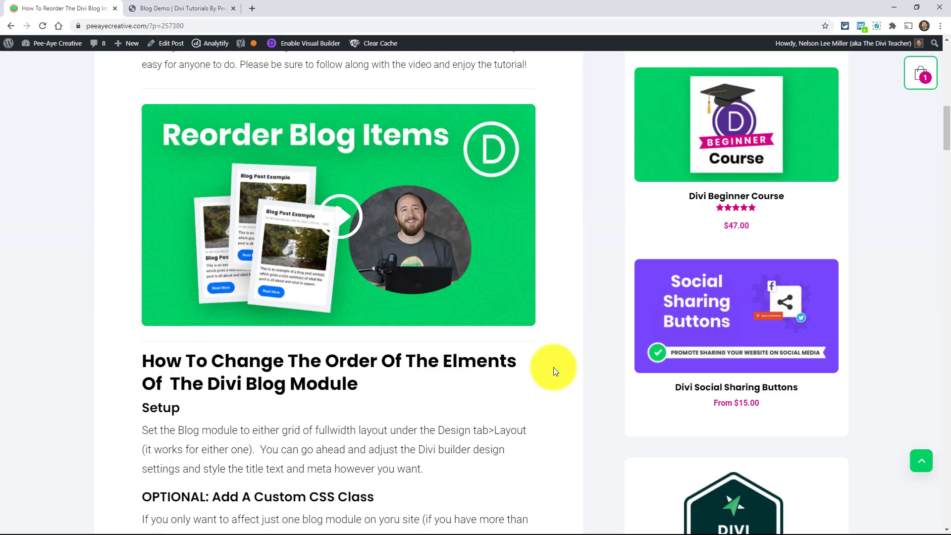
{"action": "scroll", "scroll_direction": "down", "scroll_amount": 3}
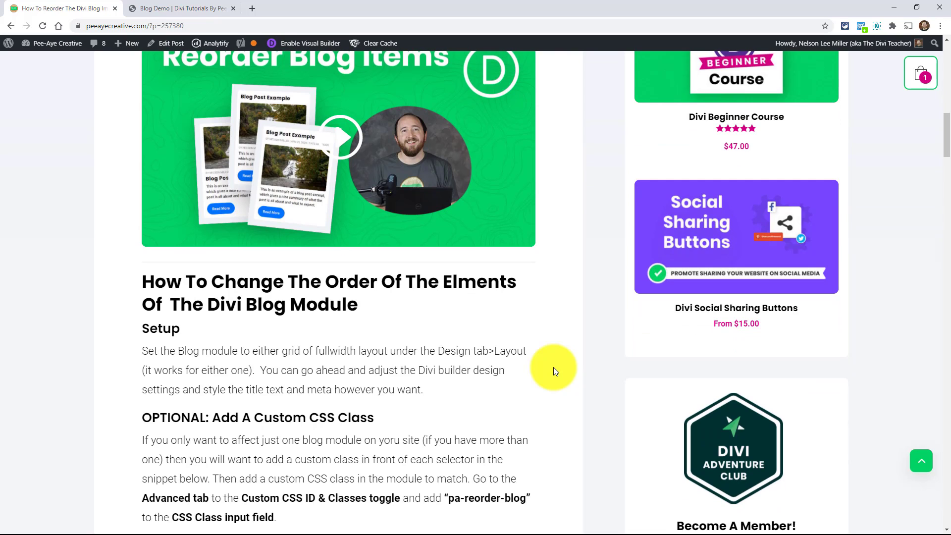
{"action": "scroll", "scroll_direction": "down", "scroll_amount": 3}
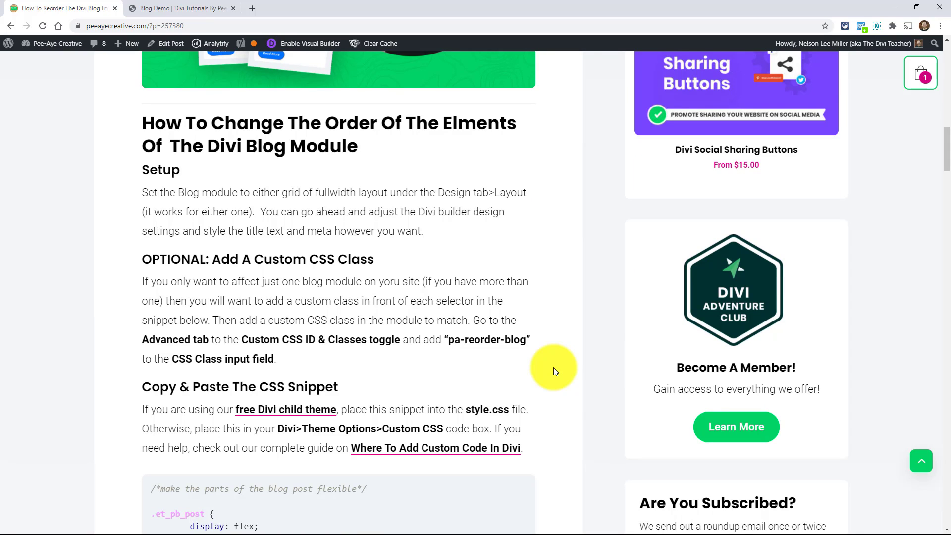
{"action": "mouse_move", "coordinate": [539, 366]}
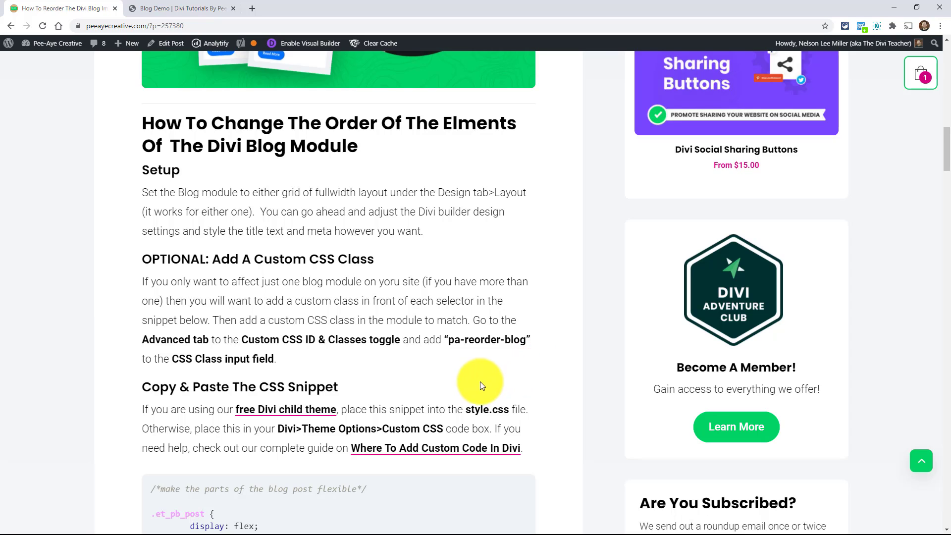
{"action": "scroll", "scroll_direction": "down", "scroll_amount": 3}
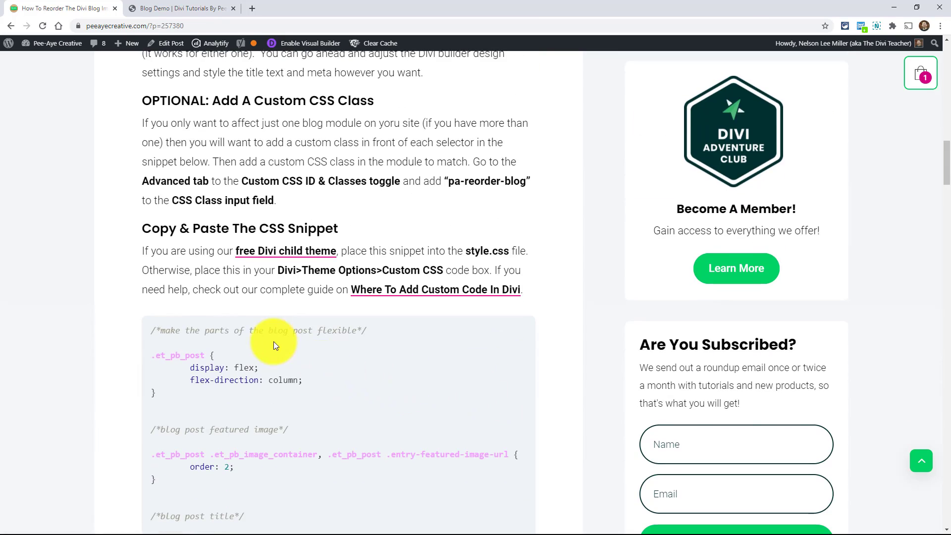
{"action": "scroll", "scroll_direction": "down", "scroll_amount": 3}
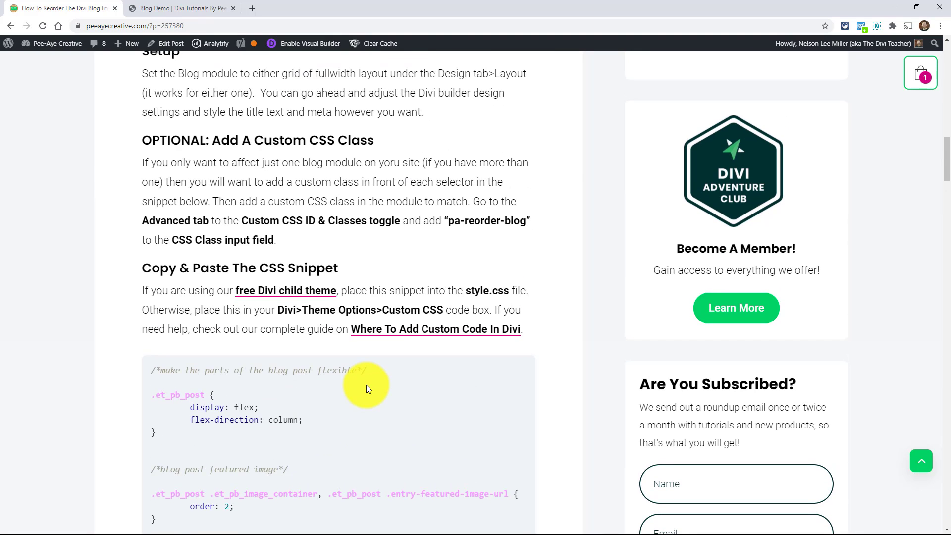
{"action": "mouse_move", "coordinate": [432, 243]}
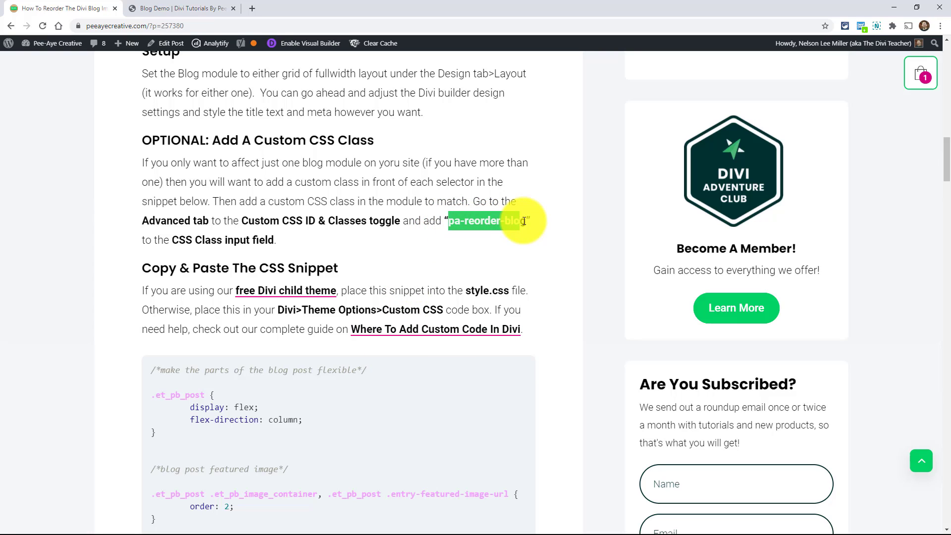
{"action": "mouse_move", "coordinate": [153, 395]}
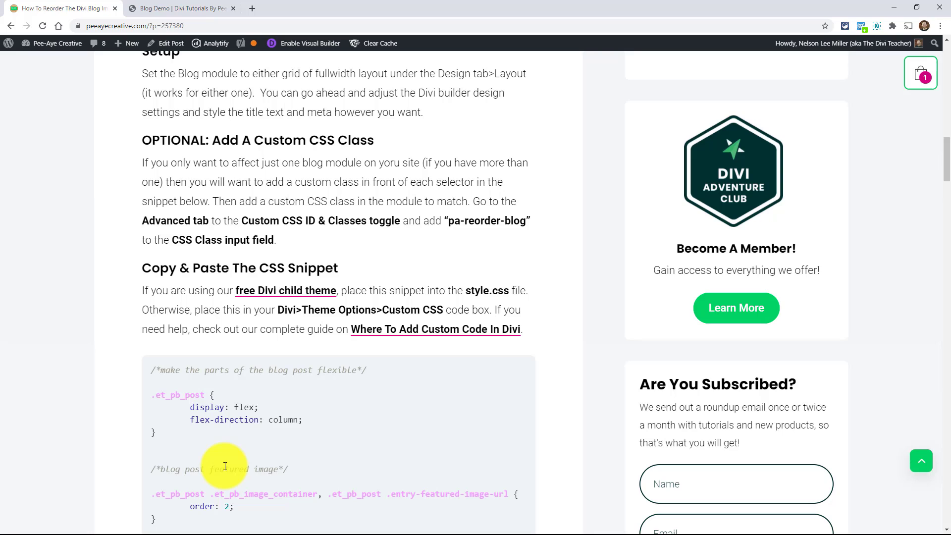
{"action": "mouse_move", "coordinate": [381, 396]}
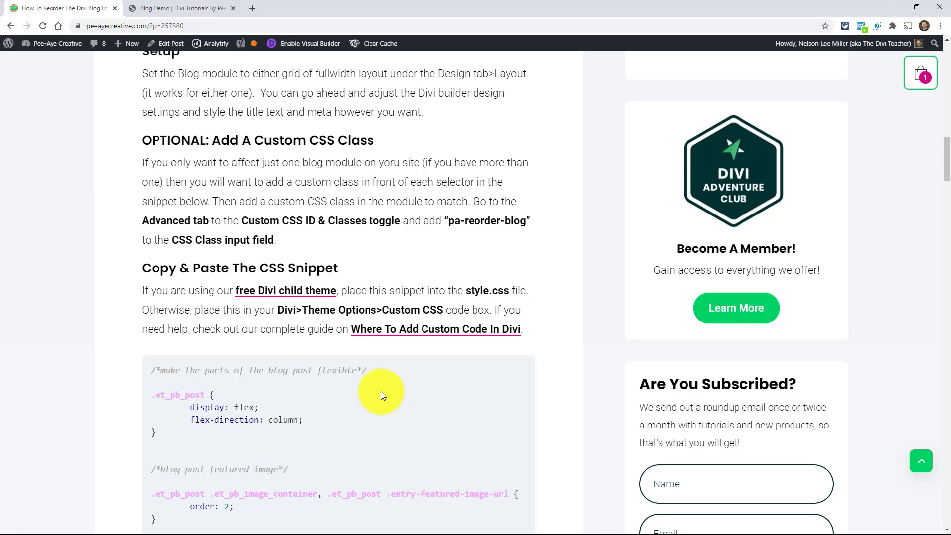
{"action": "mouse_move", "coordinate": [550, 299]}
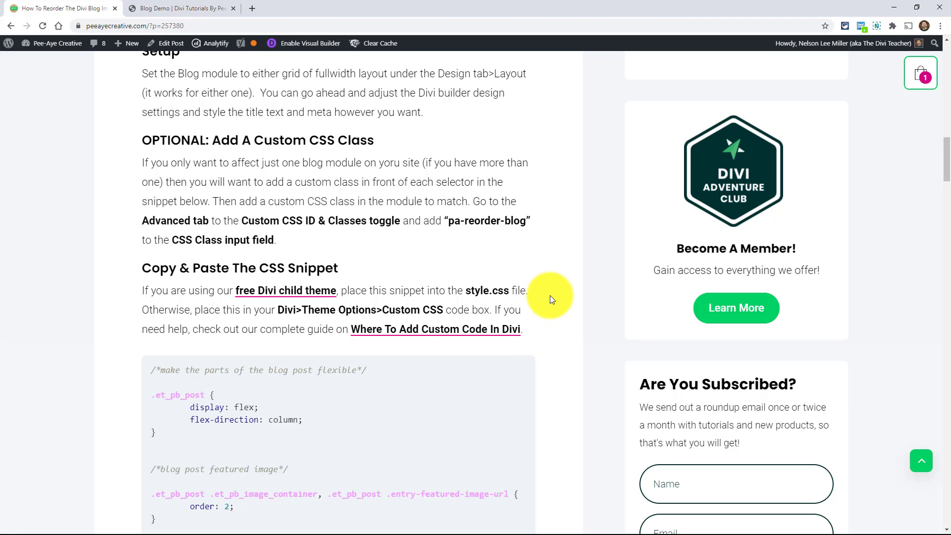
{"action": "scroll", "scroll_direction": "down", "scroll_amount": 3}
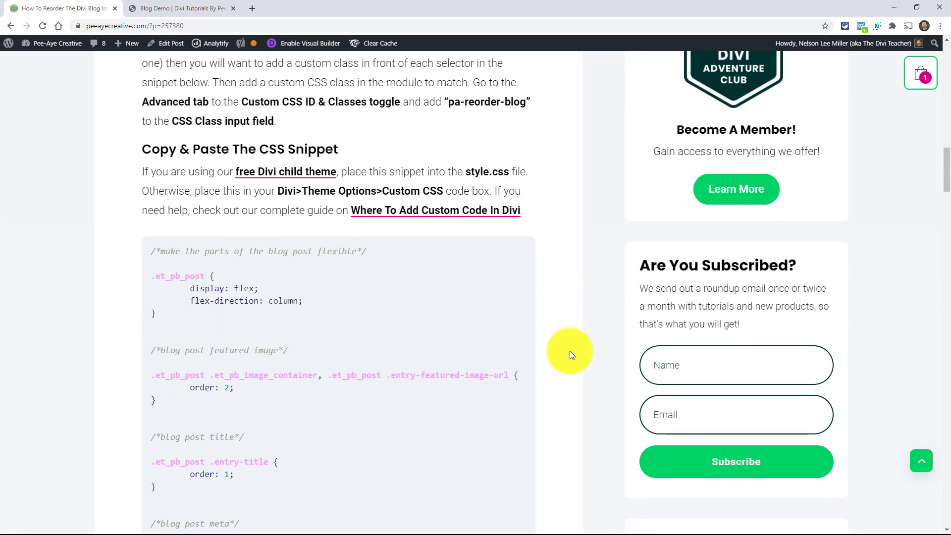
Review the full reordering snippet down to the excerpt-and-button rule and margin explanation
{"action": "scroll", "scroll_direction": "down", "scroll_amount": 3}
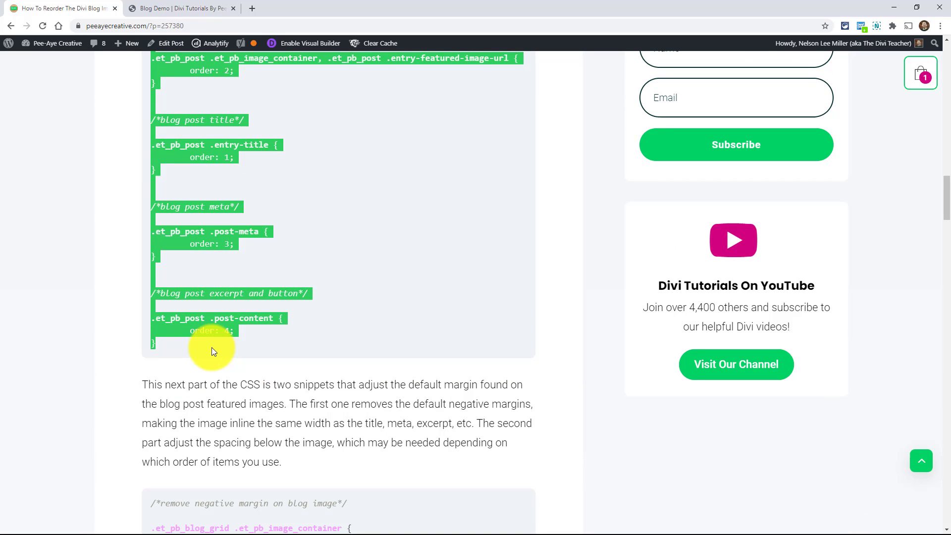
{"action": "scroll", "scroll_direction": "down", "scroll_amount": 3}
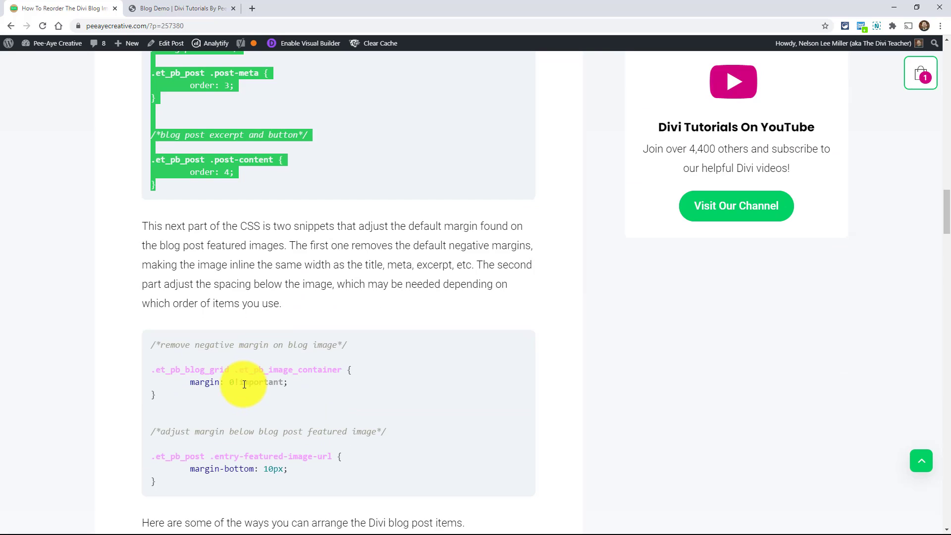
{"action": "scroll", "scroll_direction": "up", "scroll_amount": 3}
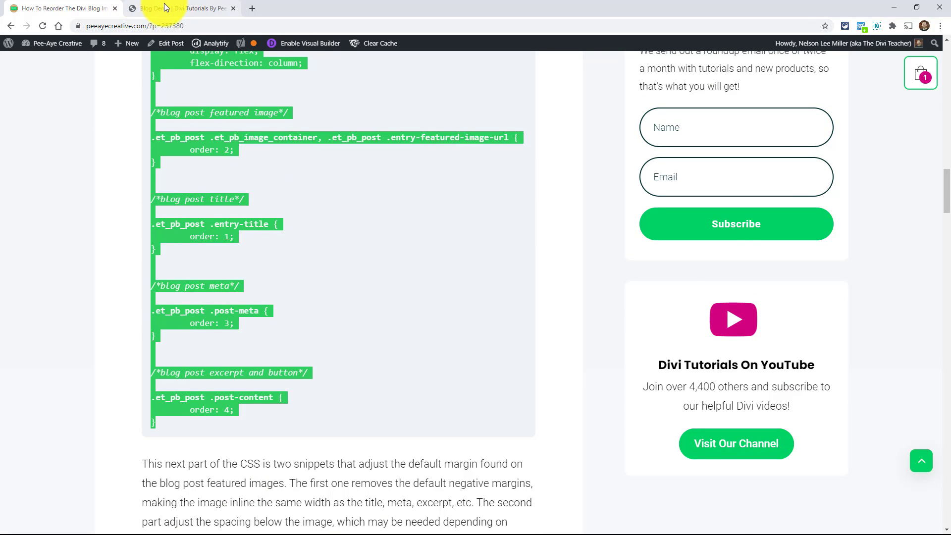
Bring the Blog Demo page to the front showing the post grid
{"action": "left_click", "coordinate": [180, 8]}
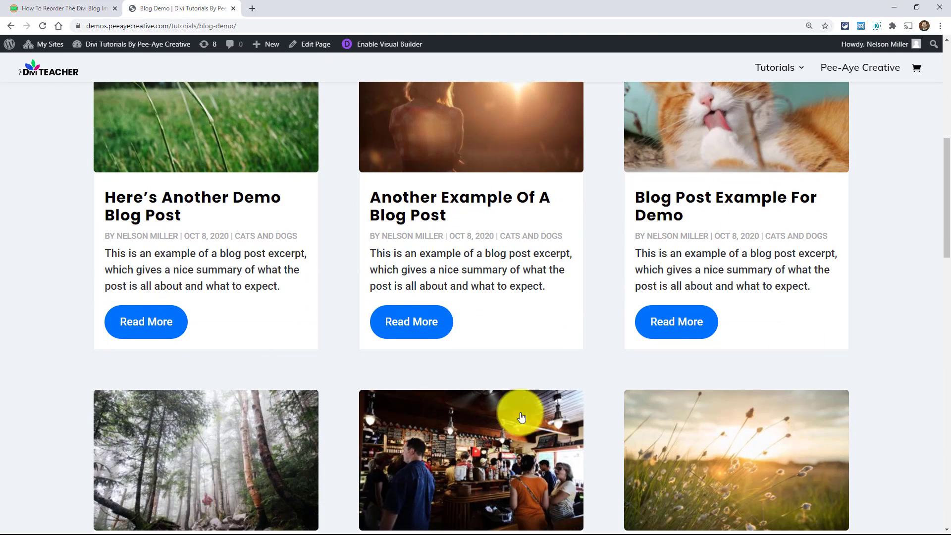
{"action": "mouse_move", "coordinate": [232, 385]}
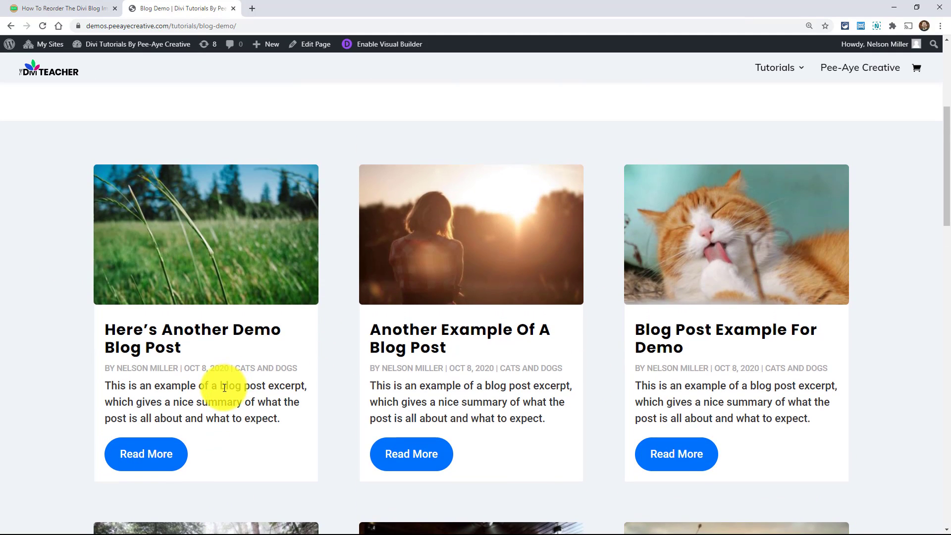
{"action": "mouse_move", "coordinate": [187, 232]}
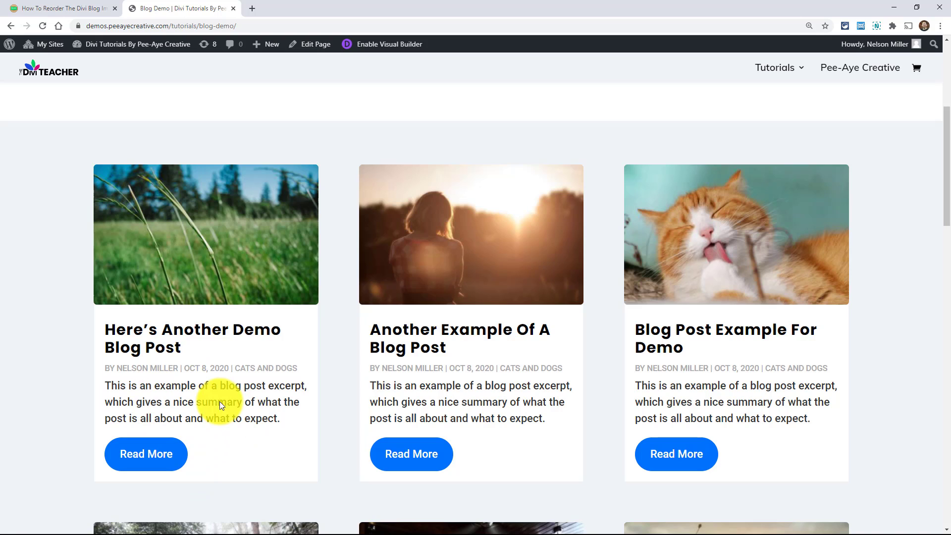
{"action": "mouse_move", "coordinate": [101, 256]}
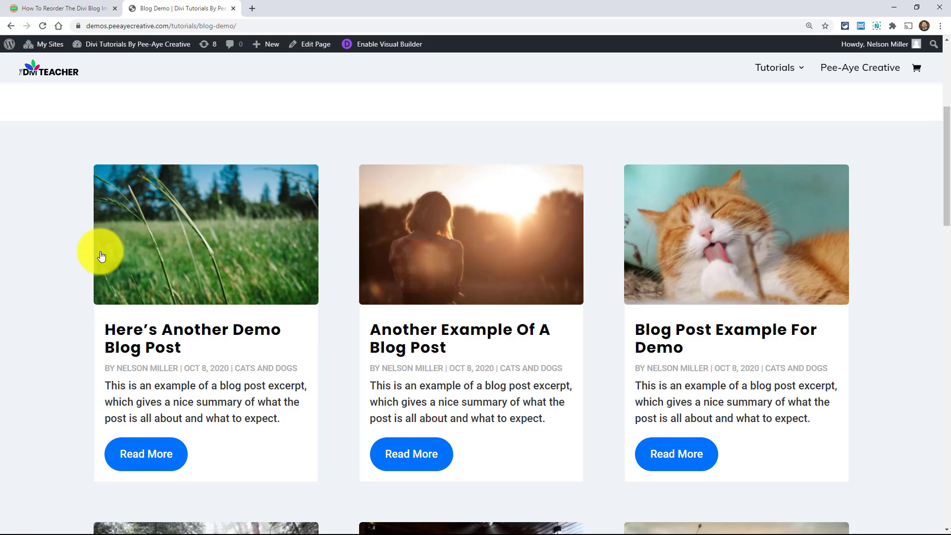
{"action": "mouse_move", "coordinate": [211, 334]}
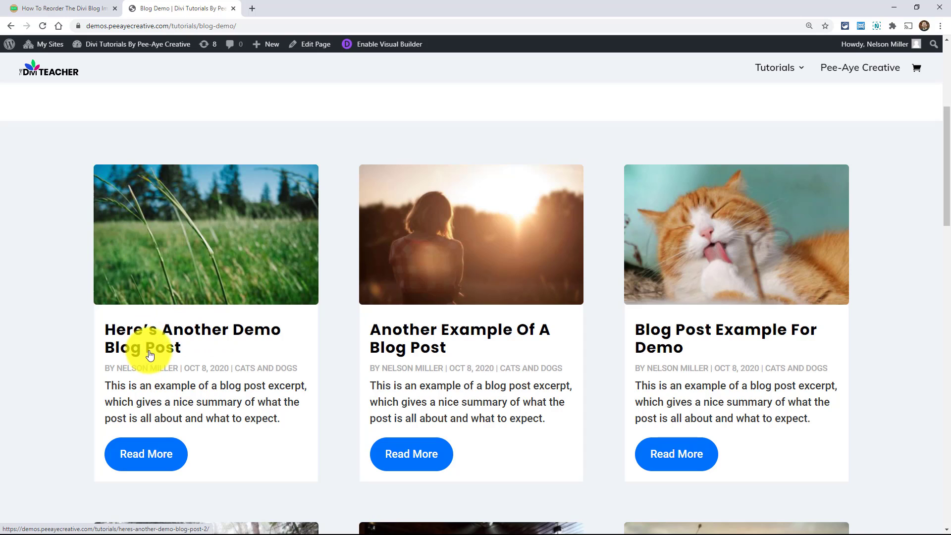
{"action": "mouse_move", "coordinate": [188, 253]}
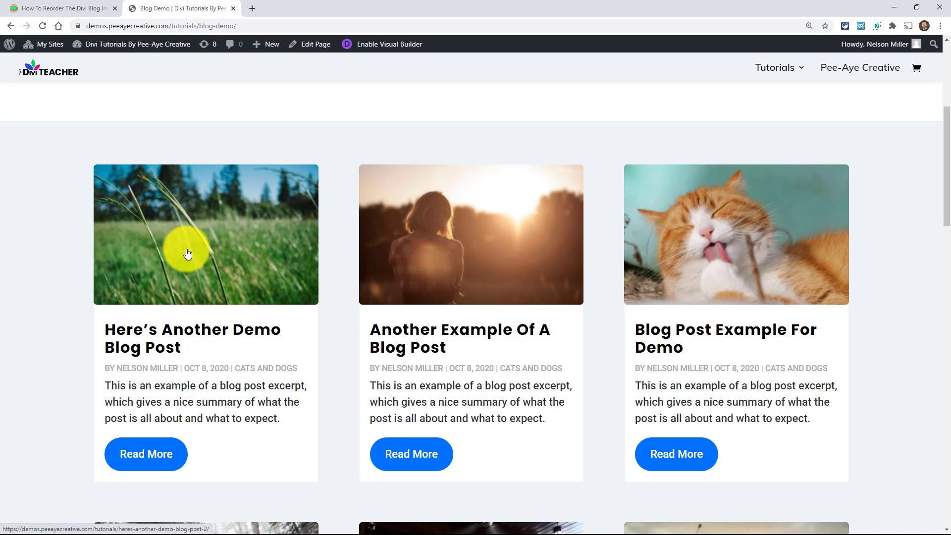
{"action": "mouse_move", "coordinate": [121, 362]}
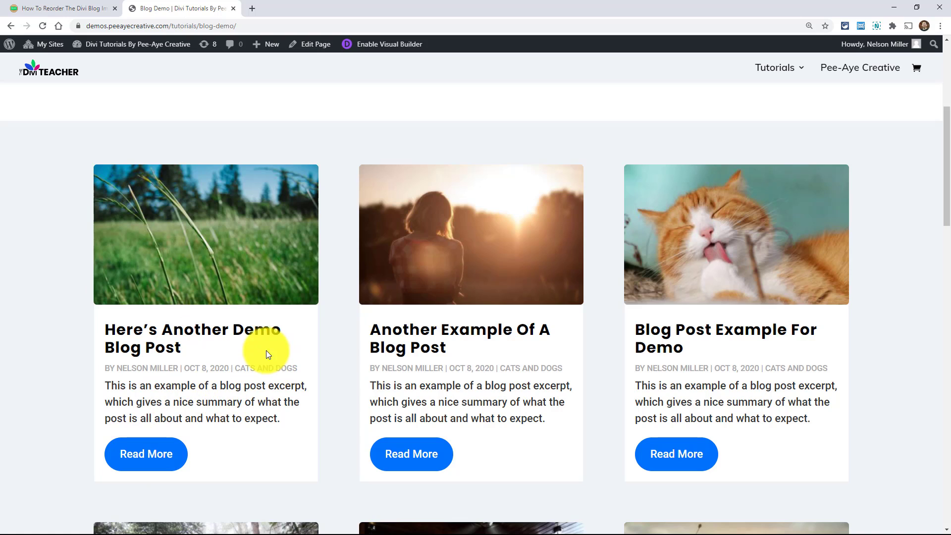
{"action": "mouse_move", "coordinate": [275, 310]}
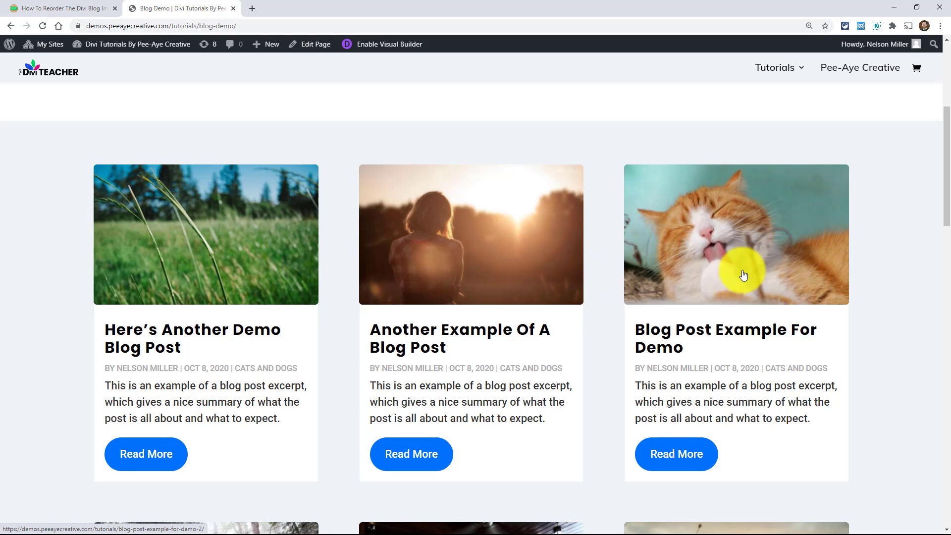
{"action": "mouse_move", "coordinate": [883, 129]}
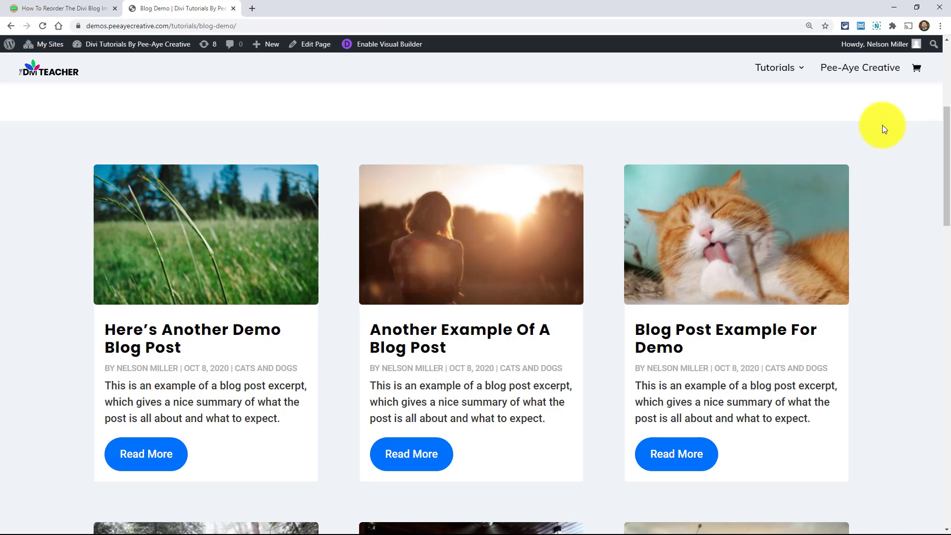
{"action": "mouse_move", "coordinate": [892, 26]}
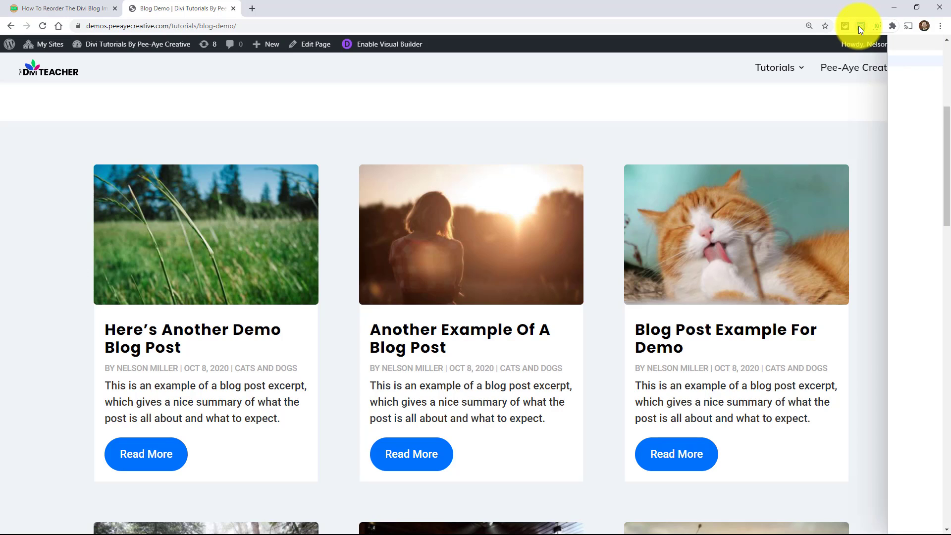
{"action": "left_click", "coordinate": [859, 25]}
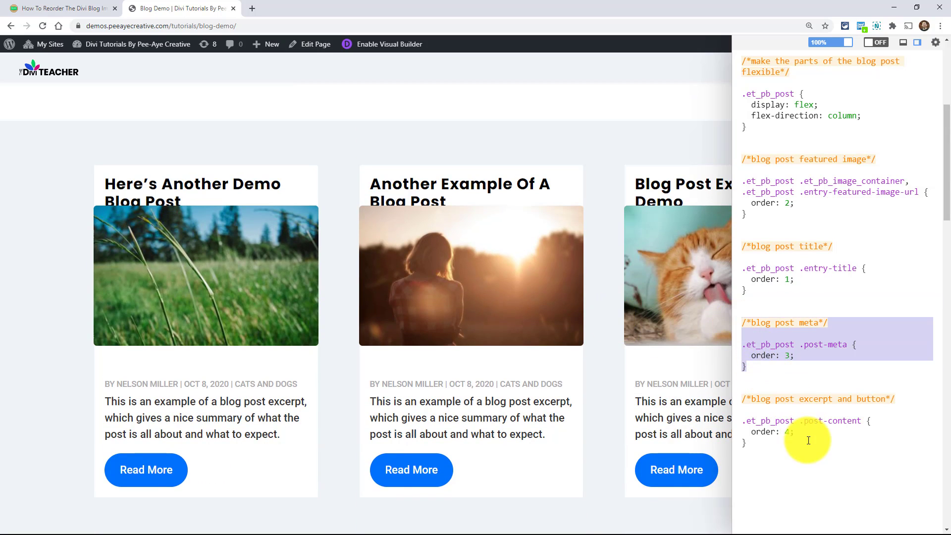
{"action": "mouse_move", "coordinate": [512, 394]}
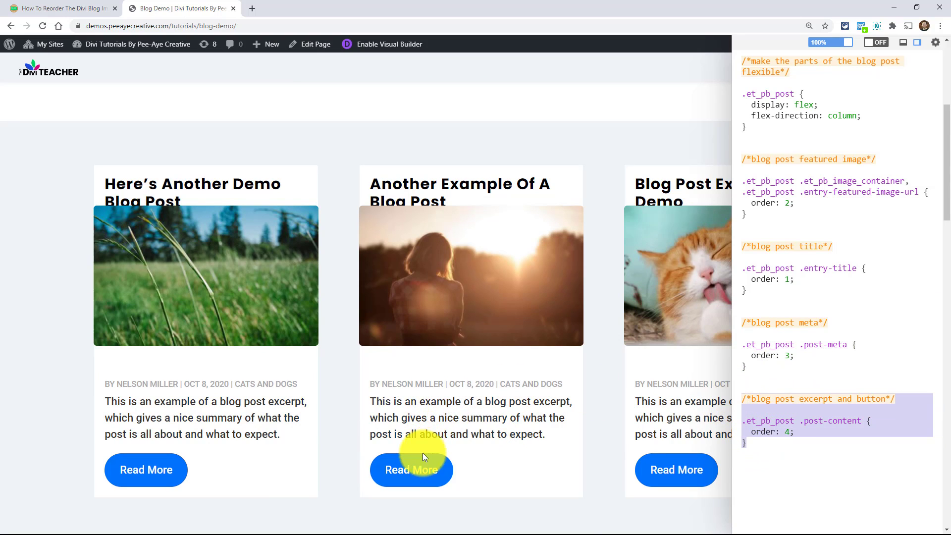
{"action": "mouse_move", "coordinate": [412, 417]}
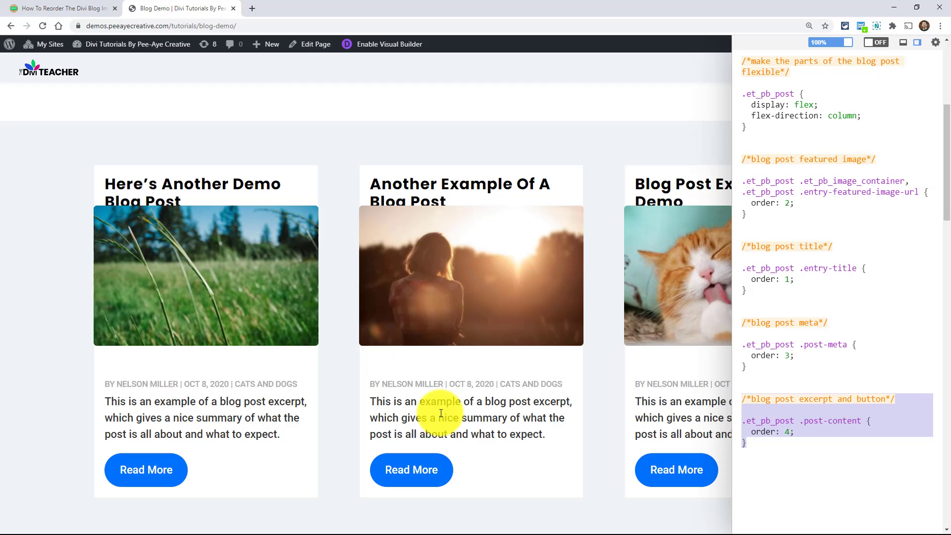
{"action": "mouse_move", "coordinate": [238, 434]}
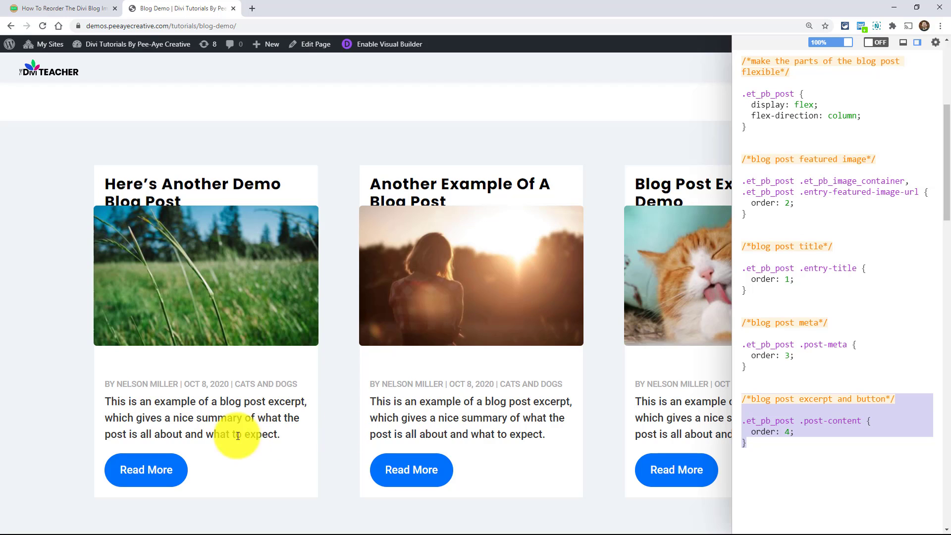
{"action": "mouse_move", "coordinate": [177, 467]}
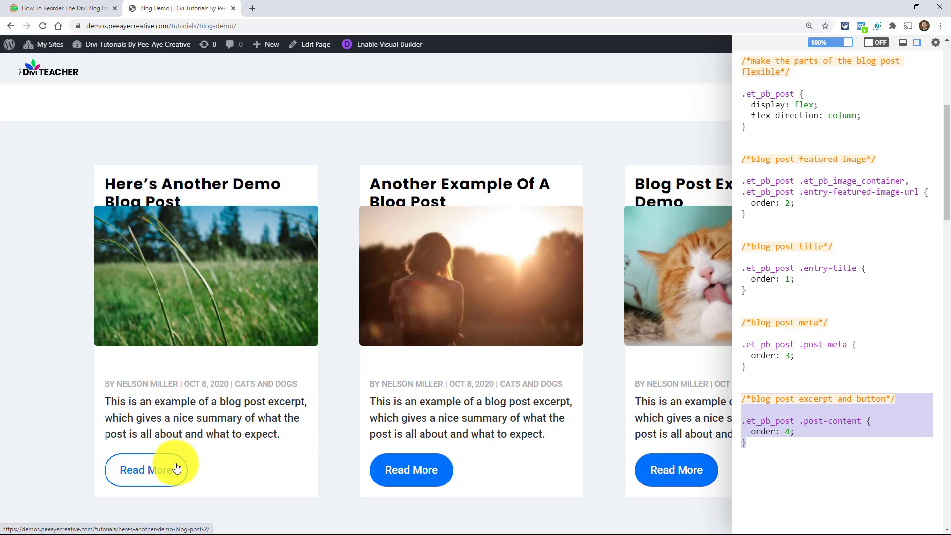
{"action": "mouse_move", "coordinate": [201, 373]}
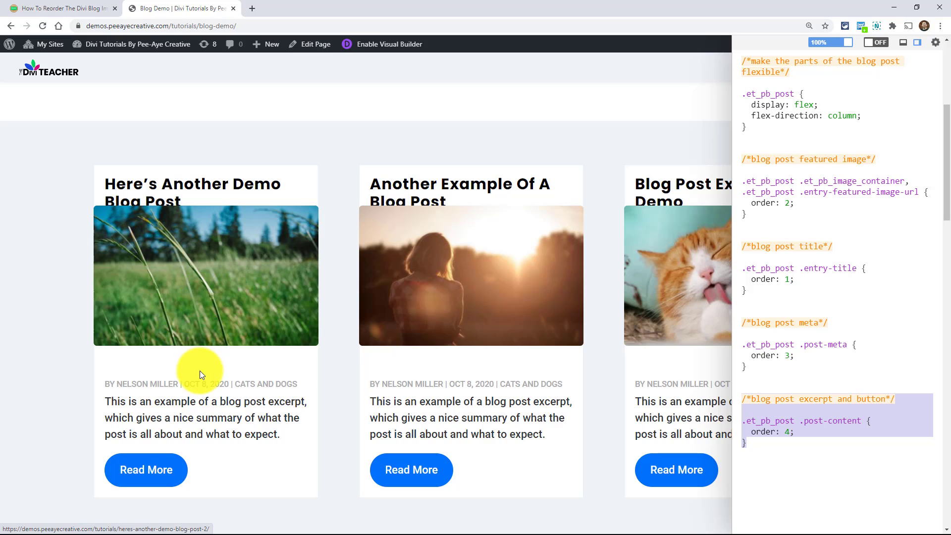
{"action": "mouse_move", "coordinate": [245, 454]}
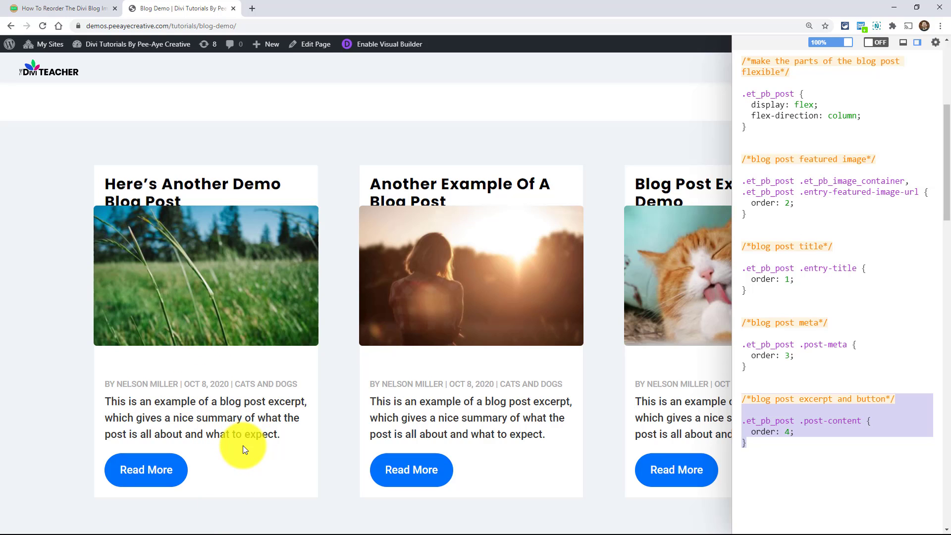
{"action": "mouse_move", "coordinate": [269, 453]}
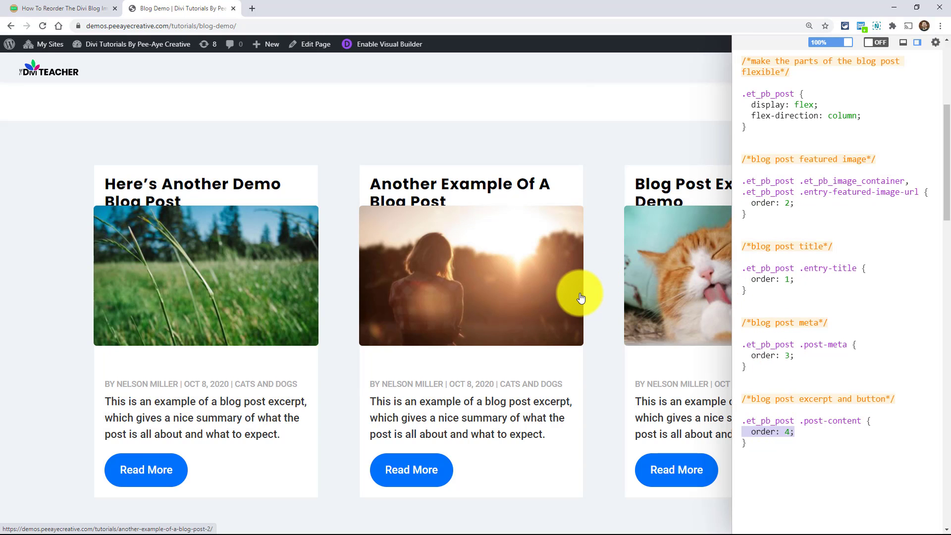
{"action": "mouse_move", "coordinate": [482, 304]}
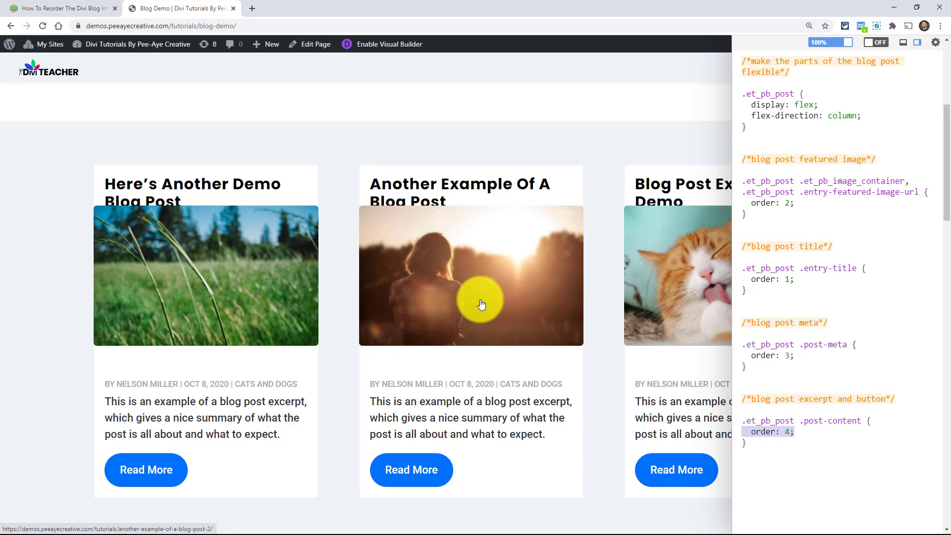
Return to the Pee-Aye Creative tutorial page after checking the reordered grid
{"action": "left_click", "coordinate": [48, 6]}
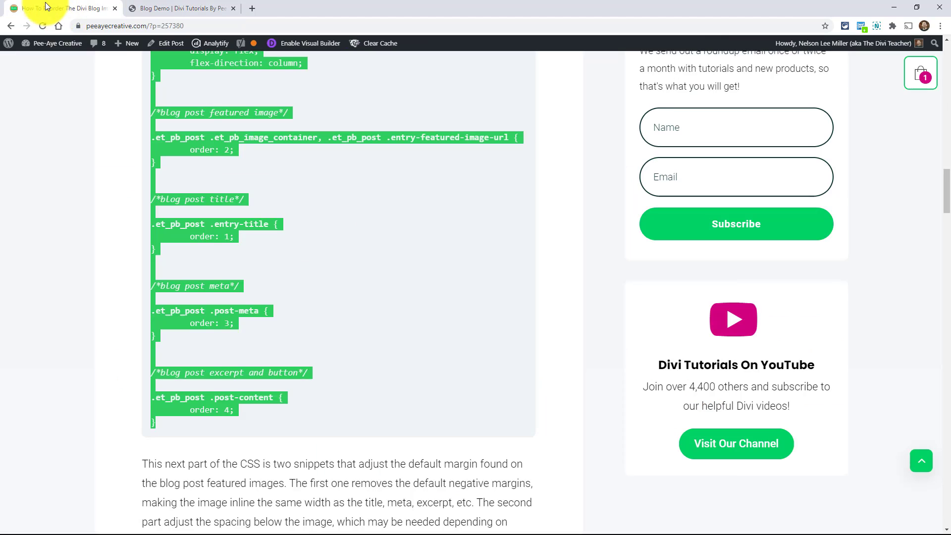
Select both margin-fix CSS snippets in the tutorial and return to the blog demo
{"action": "scroll", "scroll_direction": "down", "scroll_amount": 3}
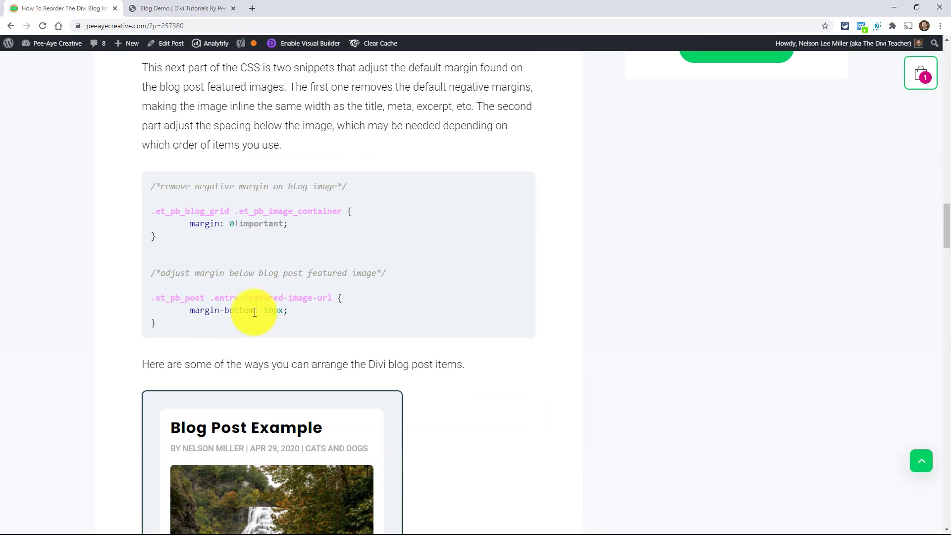
{"action": "left_click_drag", "start_coordinate": [255, 310], "coordinate": [152, 186]}
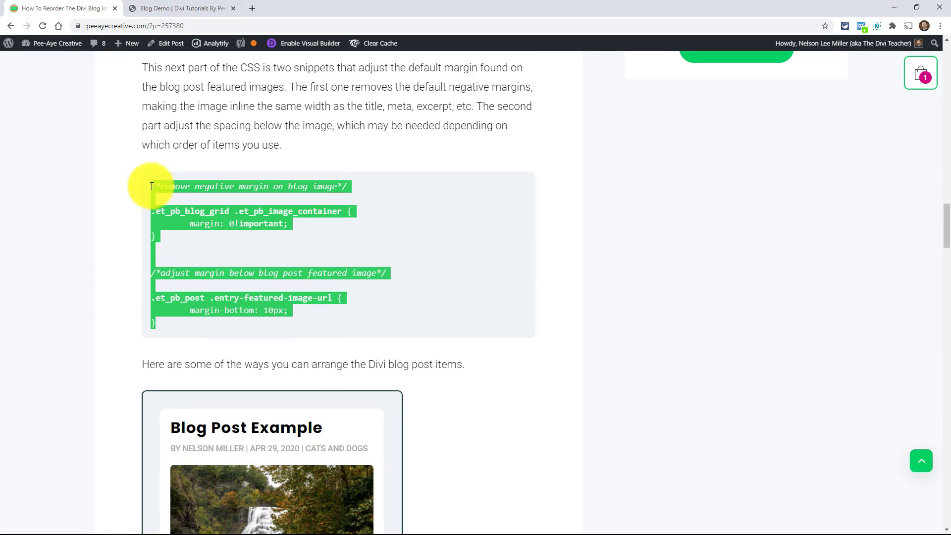
{"action": "left_click", "coordinate": [174, 8]}
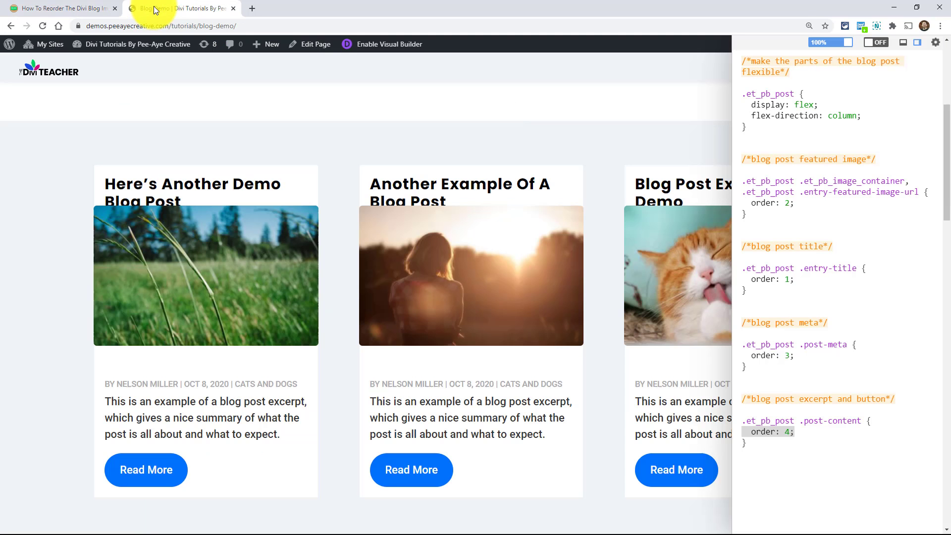
{"action": "mouse_move", "coordinate": [386, 363]}
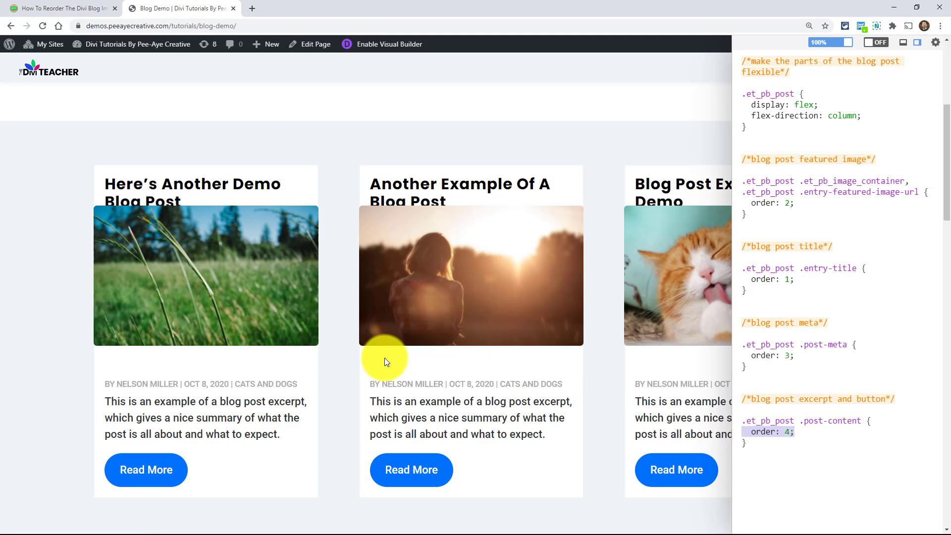
{"action": "mouse_move", "coordinate": [512, 361]}
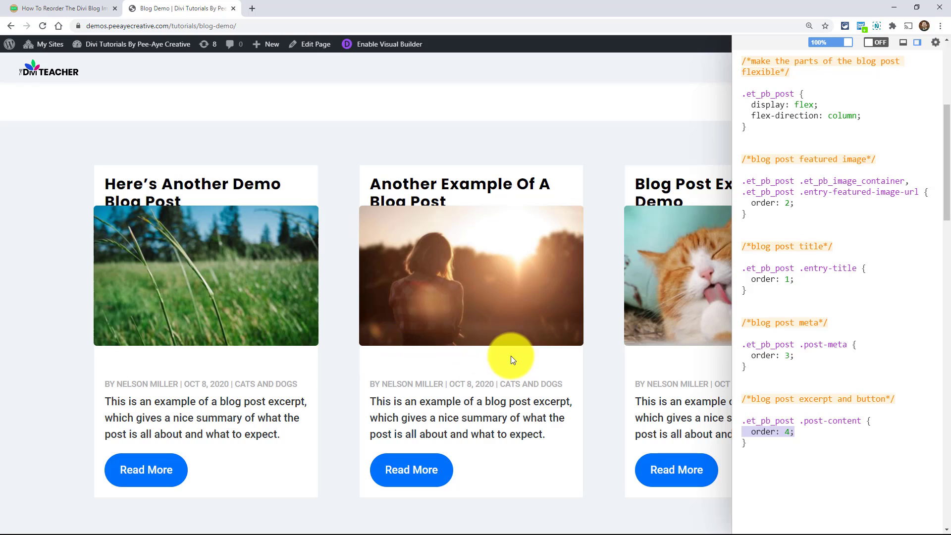
{"action": "mouse_move", "coordinate": [448, 203]}
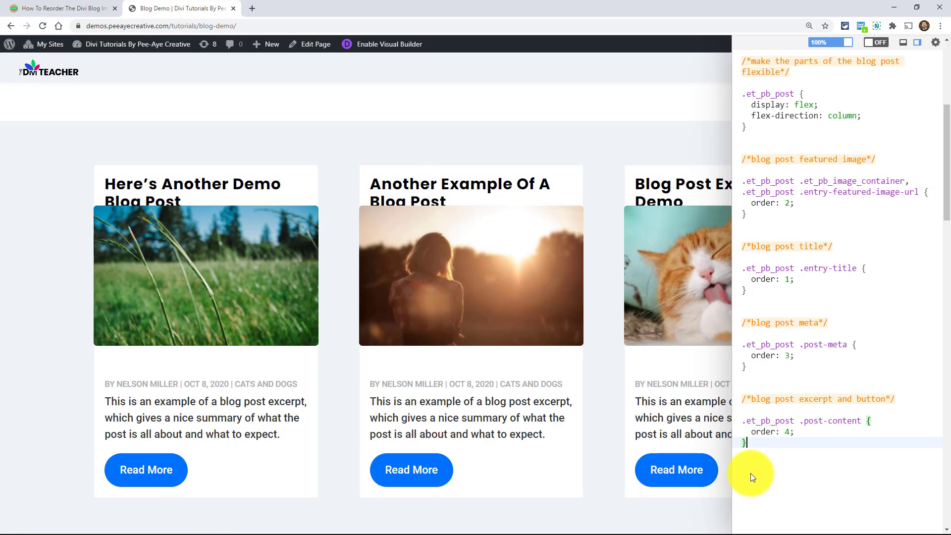
Add the margin-fix rules in the User CSS panel so images align with titles
{"action": "scroll", "scroll_direction": "down", "scroll_amount": 3}
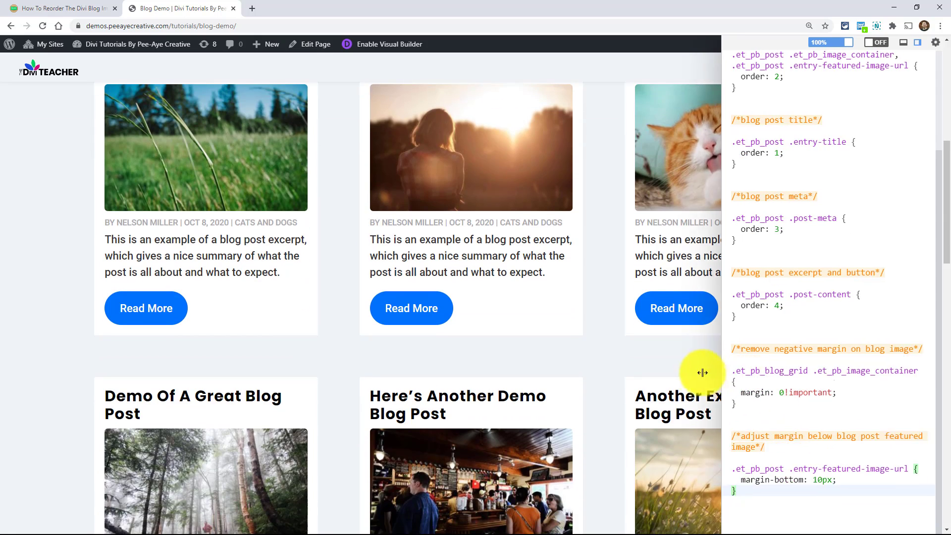
{"action": "scroll", "scroll_direction": "down", "scroll_amount": 3}
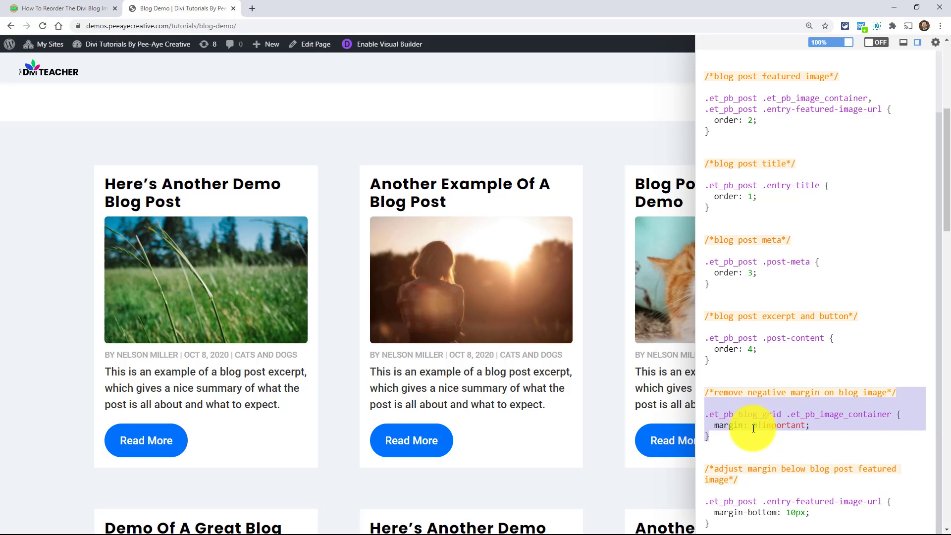
{"action": "left_click", "coordinate": [753, 425]}
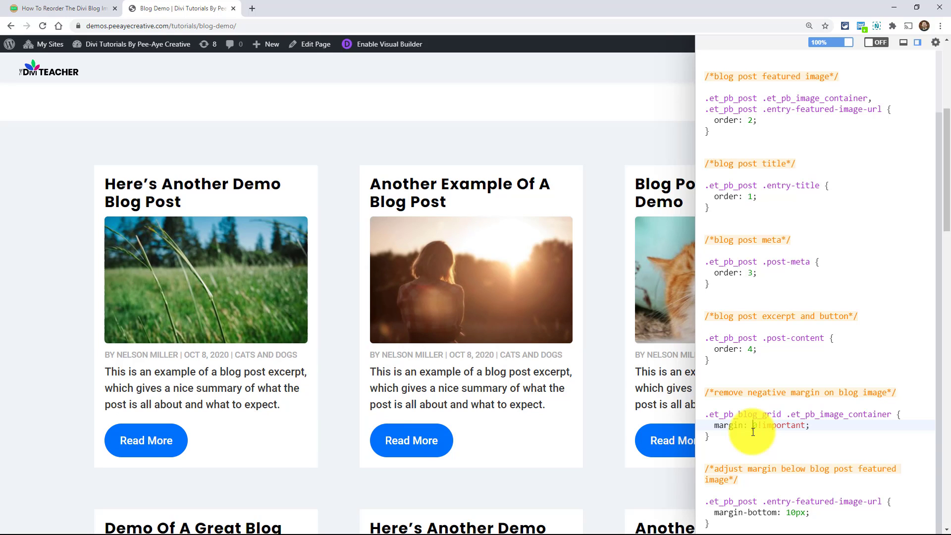
{"action": "mouse_move", "coordinate": [482, 271]}
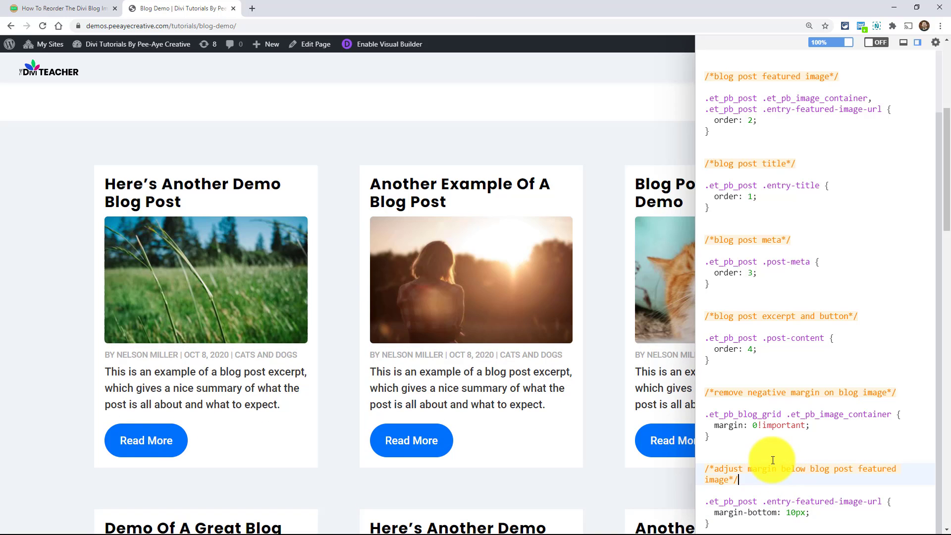
{"action": "mouse_move", "coordinate": [403, 318]}
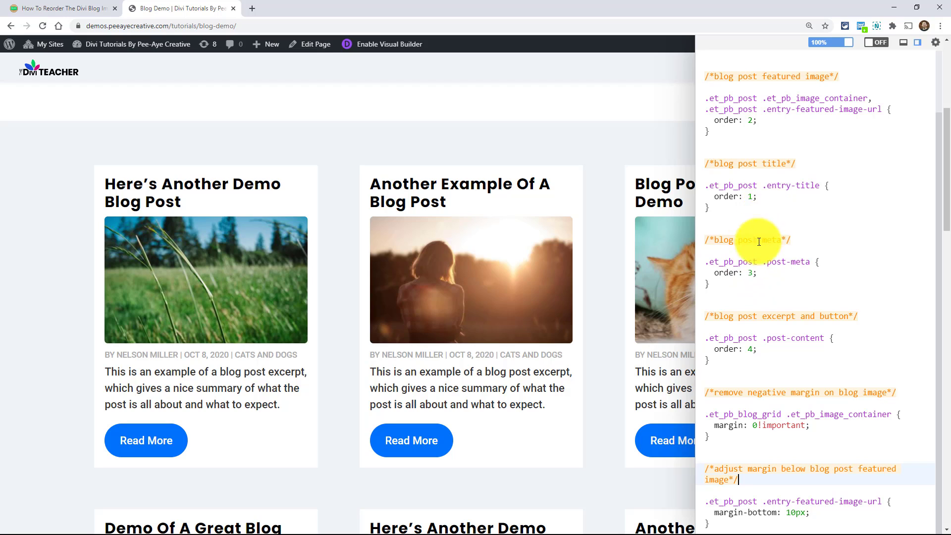
{"action": "mouse_move", "coordinate": [751, 196]}
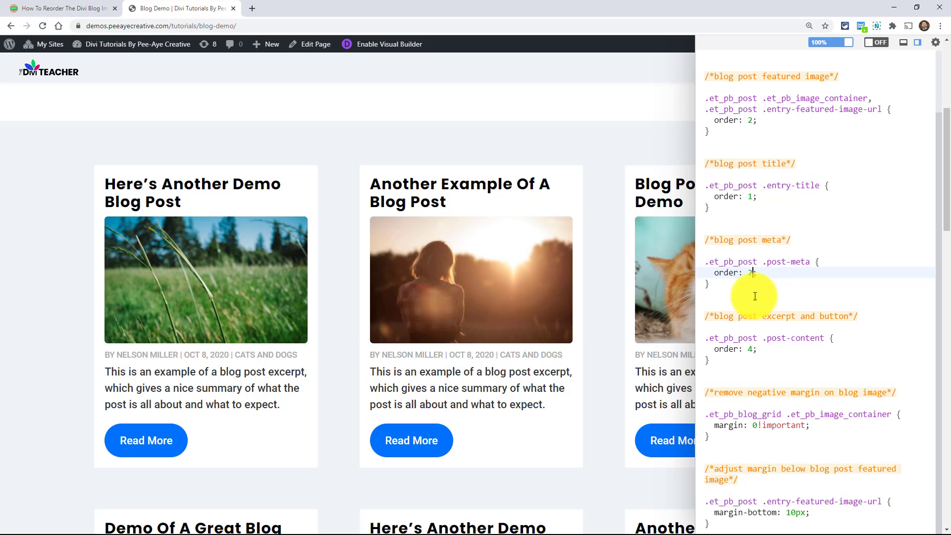
{"action": "mouse_move", "coordinate": [764, 353]}
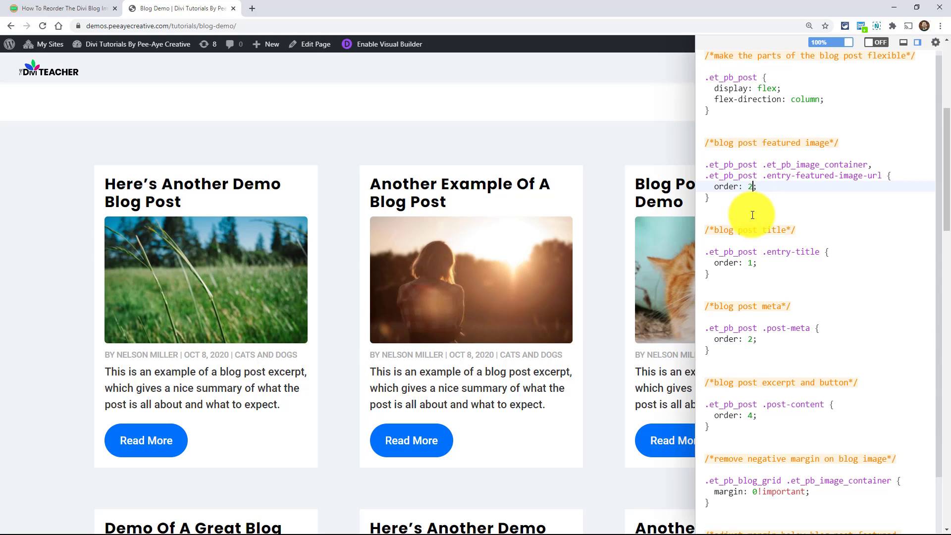
Give the featured image order 3 so cards read title, meta, image, excerpt
{"action": "type", "text": "3"}
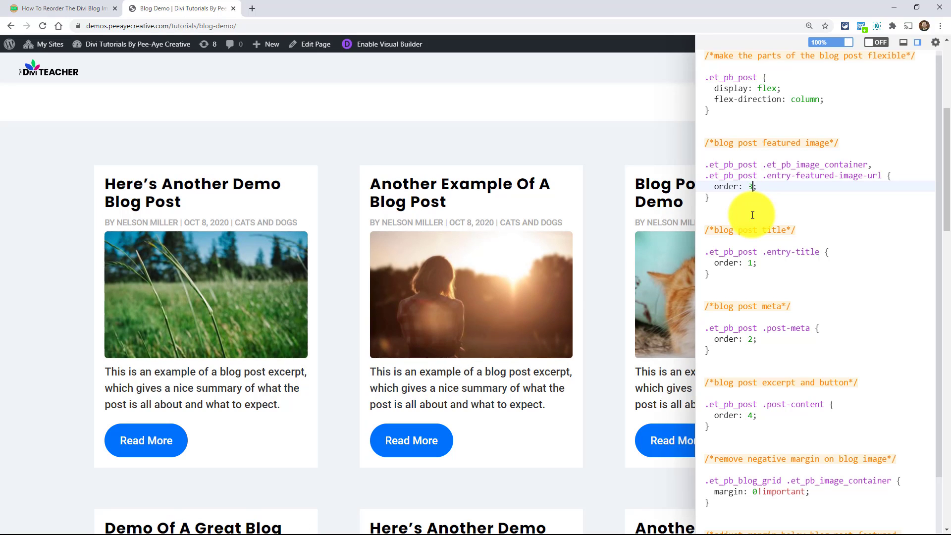
{"action": "mouse_move", "coordinate": [685, 208]}
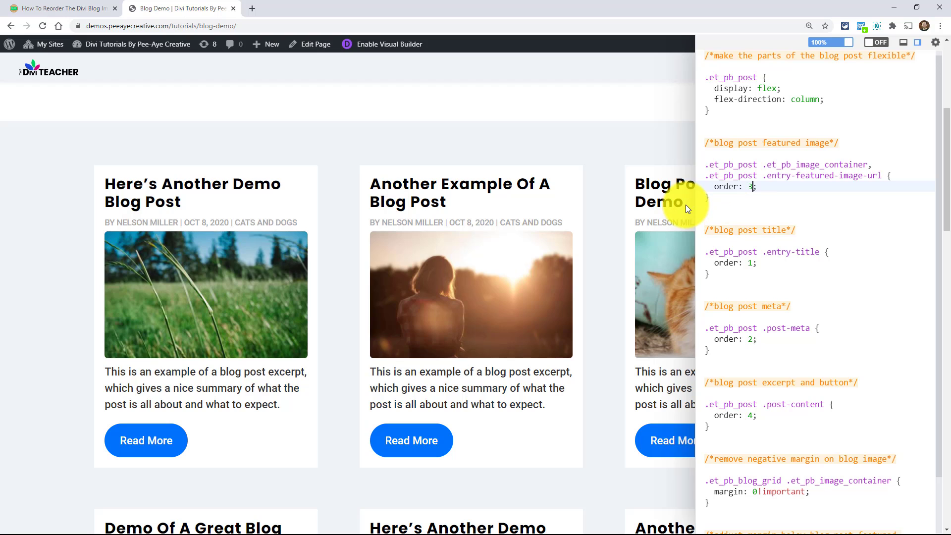
{"action": "mouse_move", "coordinate": [455, 226]}
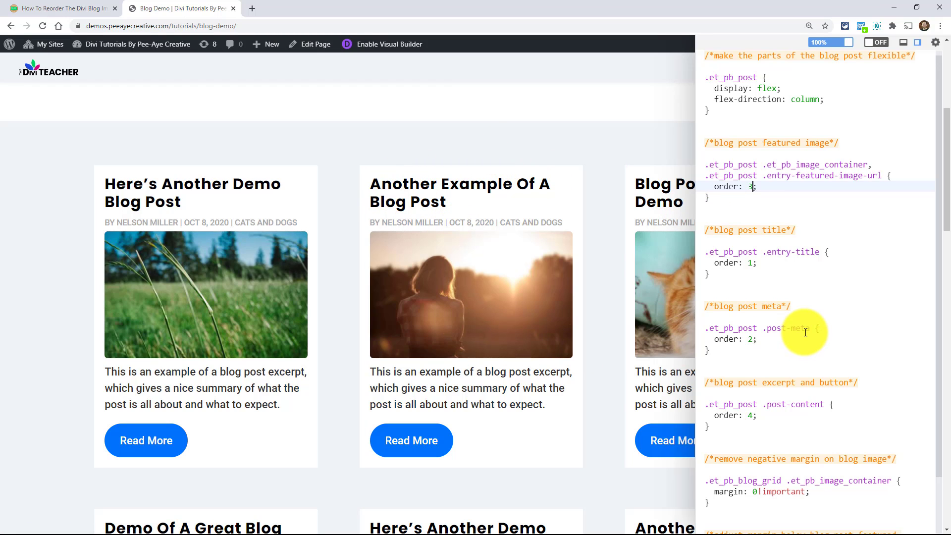
{"action": "mouse_move", "coordinate": [756, 232]}
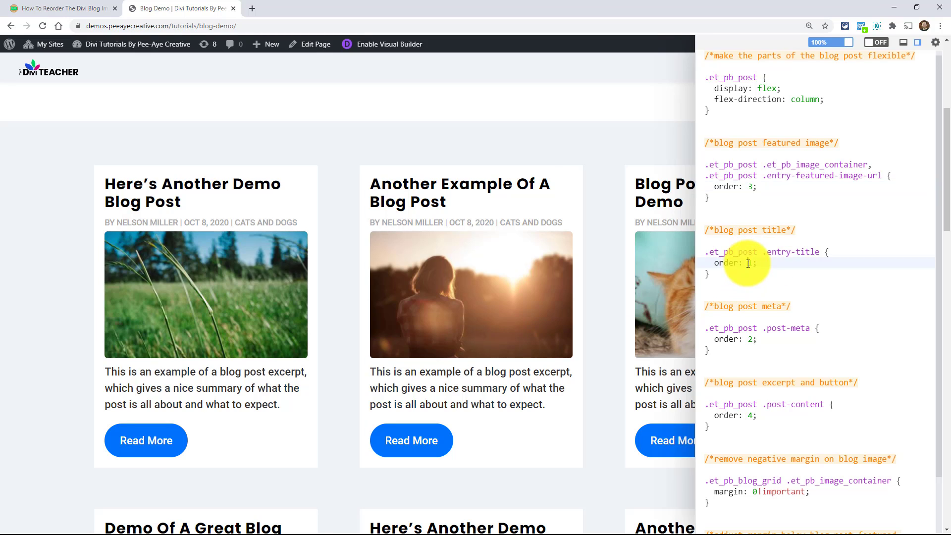
Set .entry-title order to 2 and keep .post-content at 4 for meta-first cards
{"action": "type", "text": "2"}
{"action": "left_click", "coordinate": [820, 339]}
{"action": "type", "text": "1"}
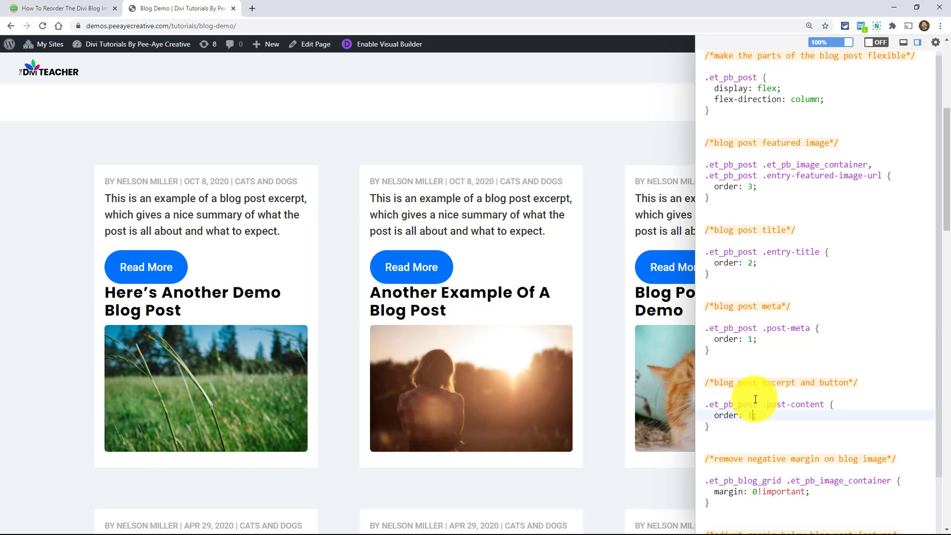
{"action": "type", "text": "4"}
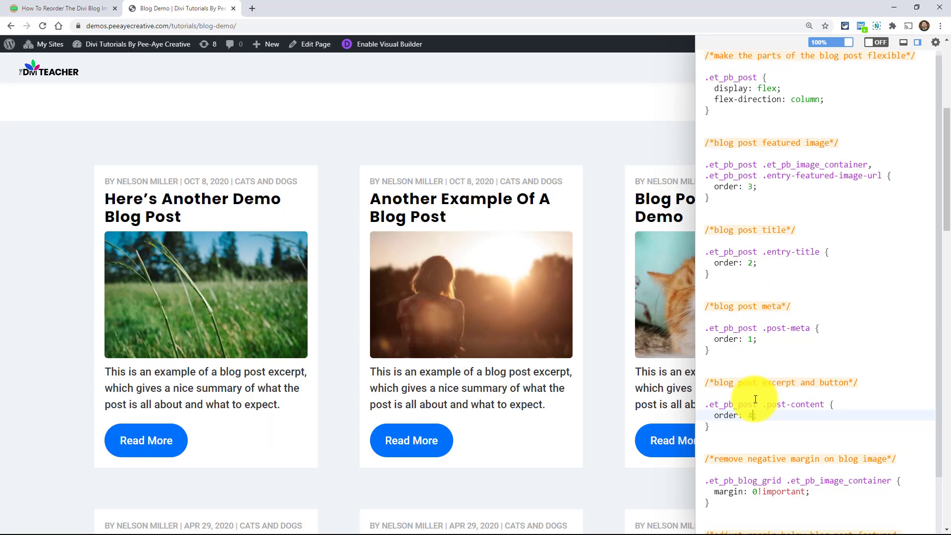
{"action": "mouse_move", "coordinate": [740, 285]}
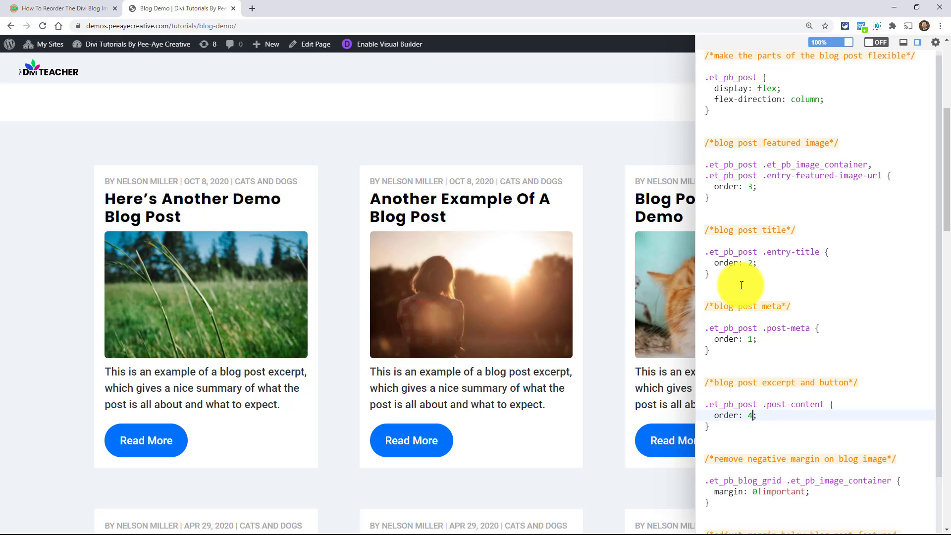
{"action": "mouse_move", "coordinate": [758, 236]}
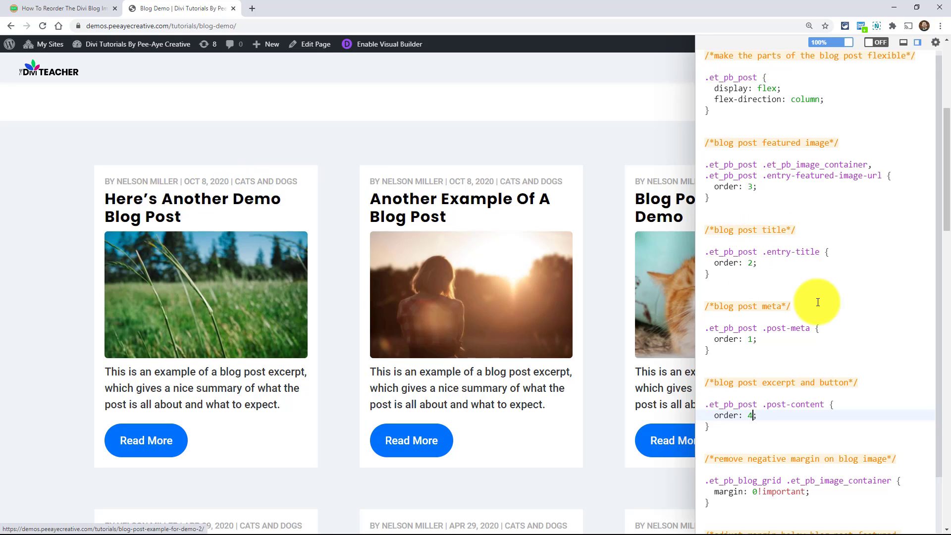
{"action": "scroll", "scroll_direction": "down", "scroll_amount": 3}
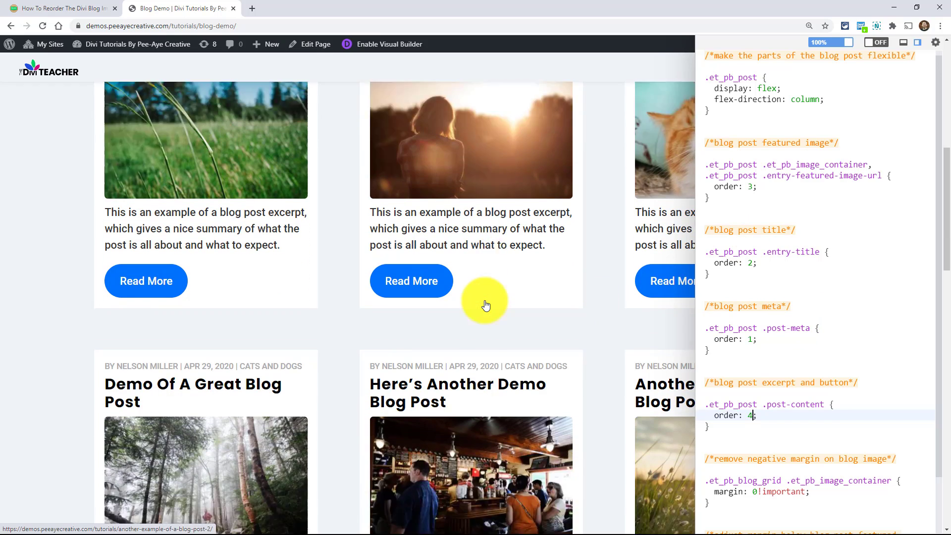
{"action": "scroll", "scroll_direction": "down", "scroll_amount": 3}
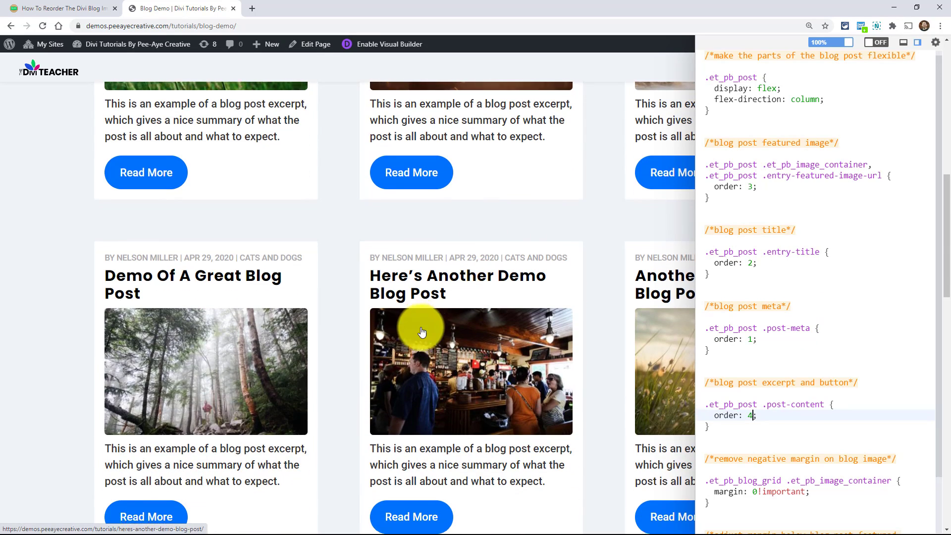
{"action": "scroll", "scroll_direction": "down", "scroll_amount": 3}
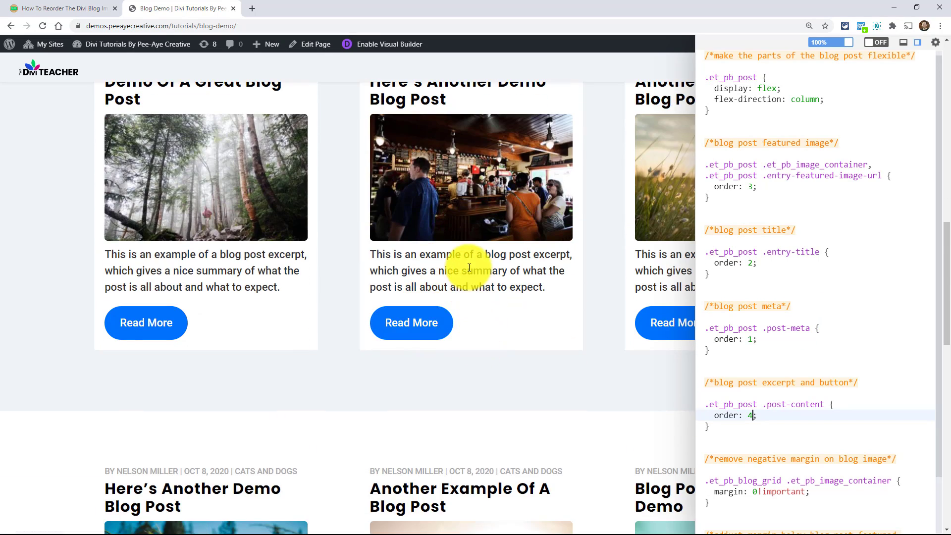
{"action": "scroll", "scroll_direction": "down", "scroll_amount": 3}
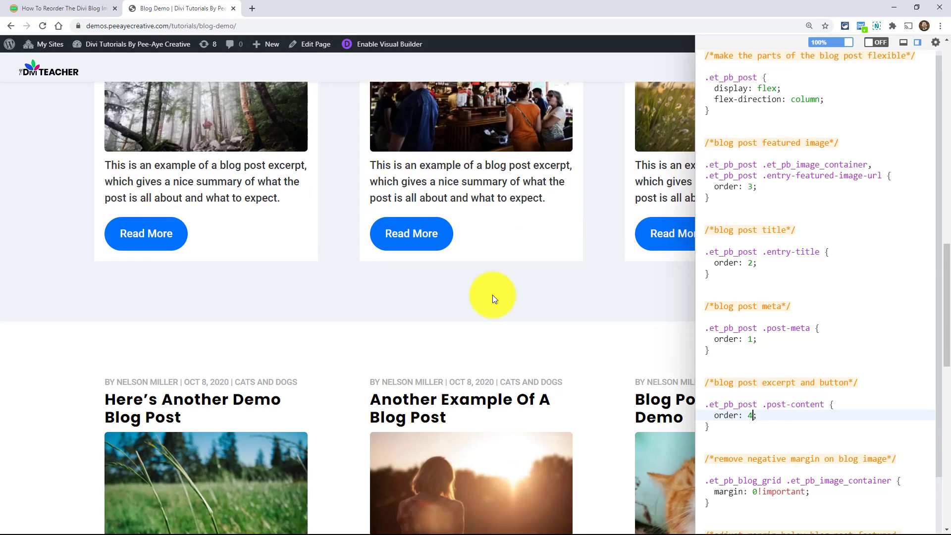
{"action": "scroll", "scroll_direction": "down", "scroll_amount": 3}
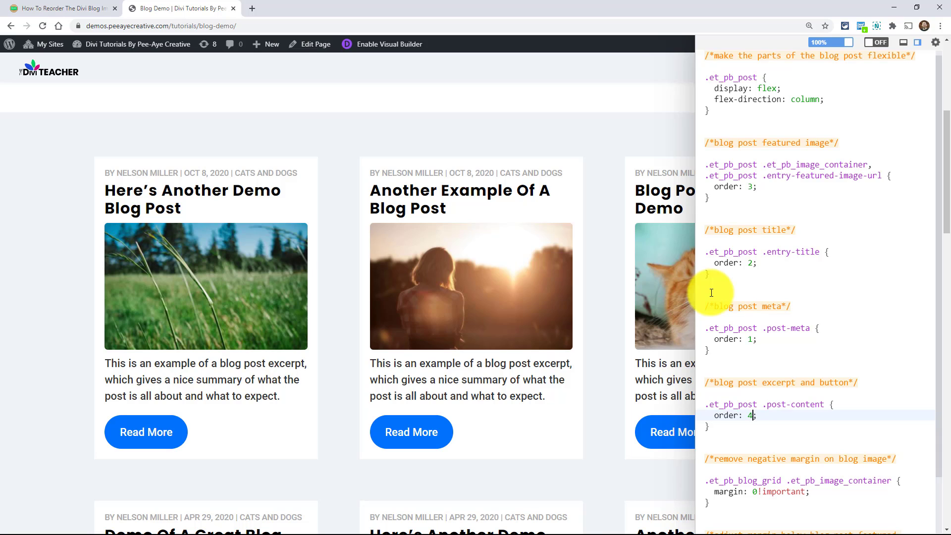
{"action": "mouse_move", "coordinate": [705, 298]}
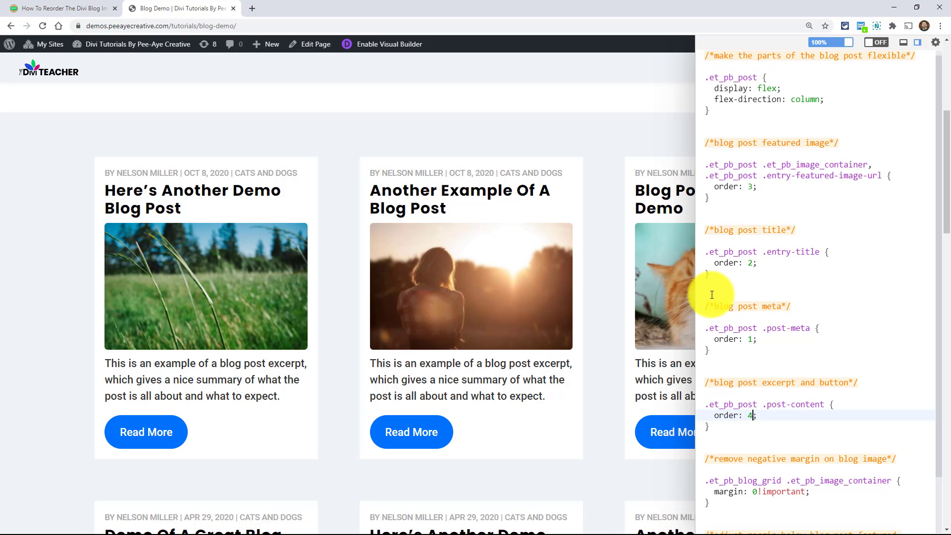
{"action": "mouse_move", "coordinate": [510, 267]}
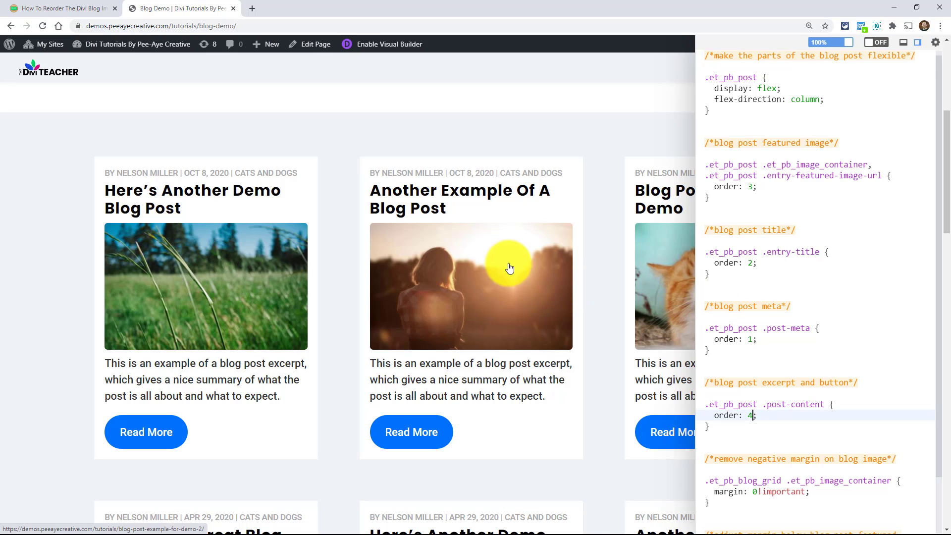